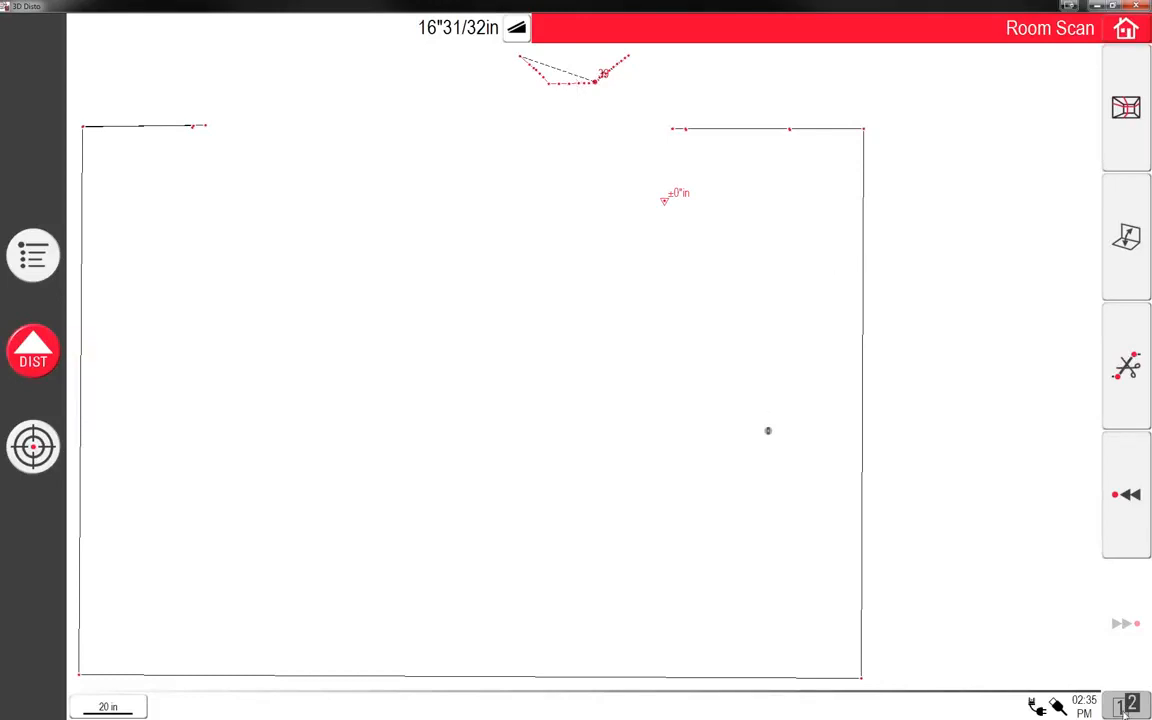
mouse_move(412, 436)
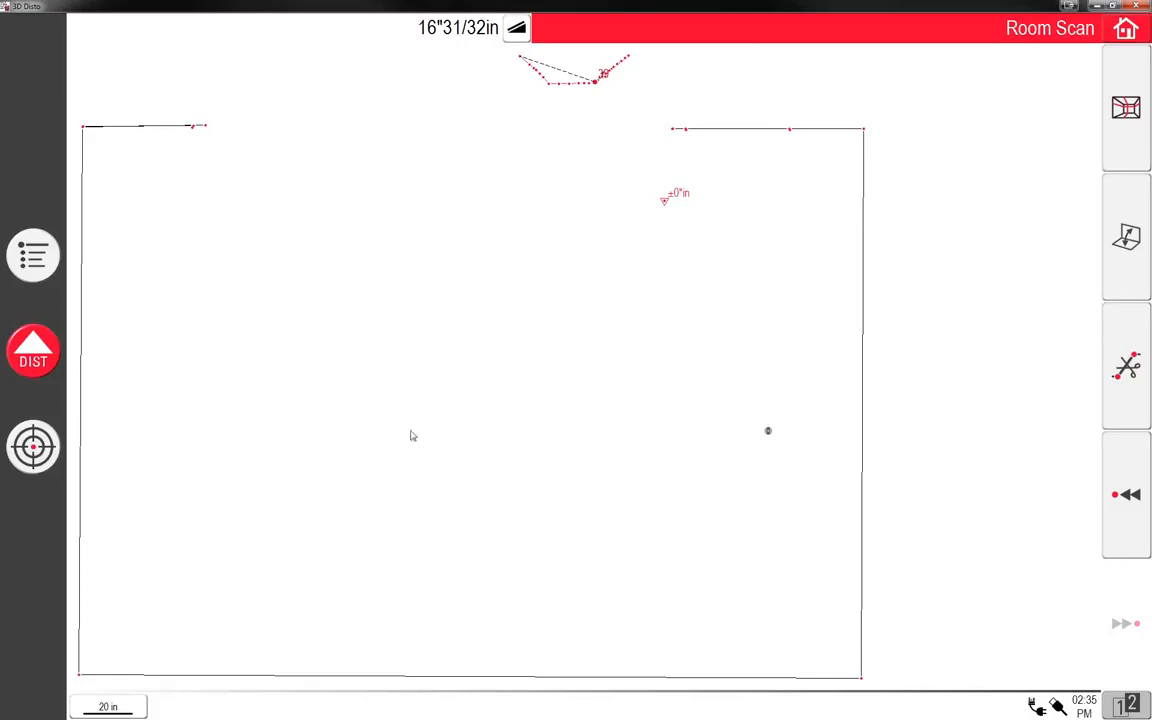
mouse_move(700, 56)
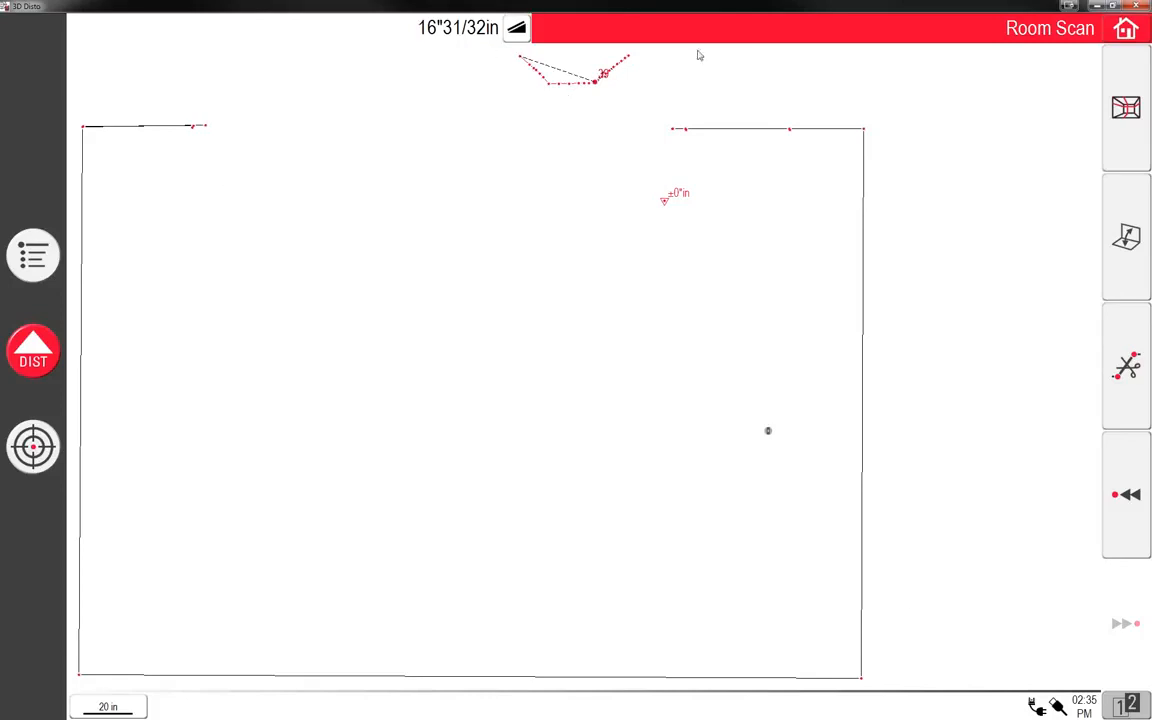
mouse_move(618, 436)
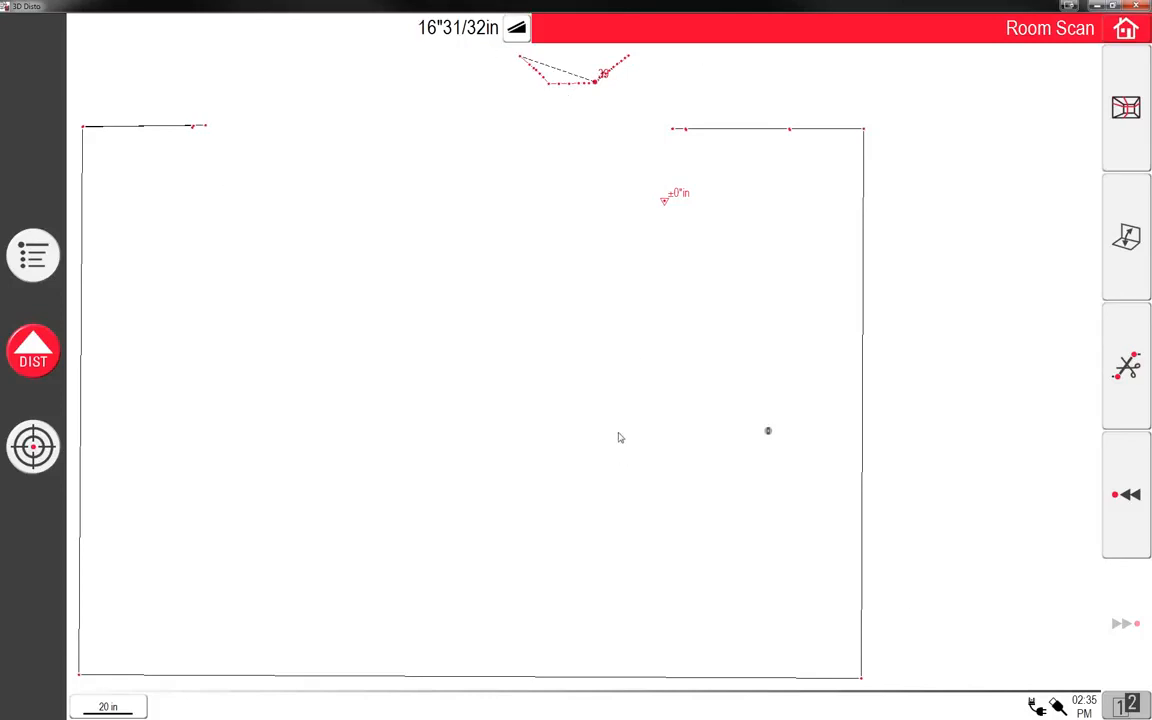
mouse_move(560, 432)
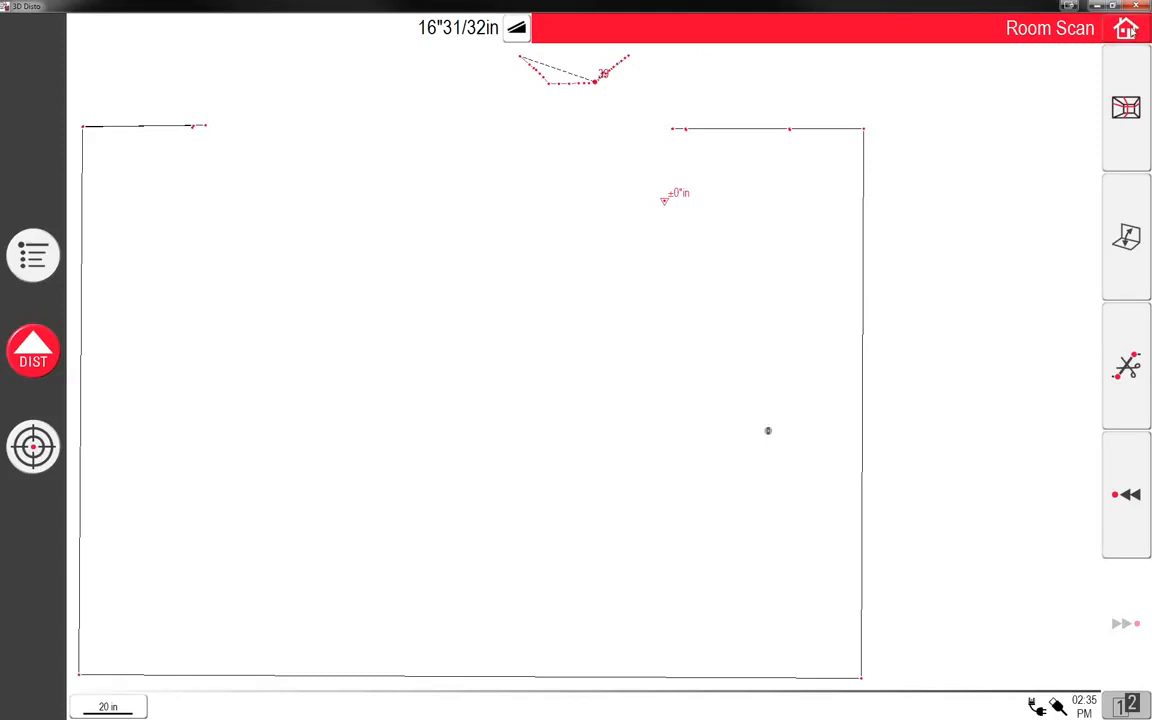
Start Save as... and confirm a new folder named demo_v3
click(32, 256)
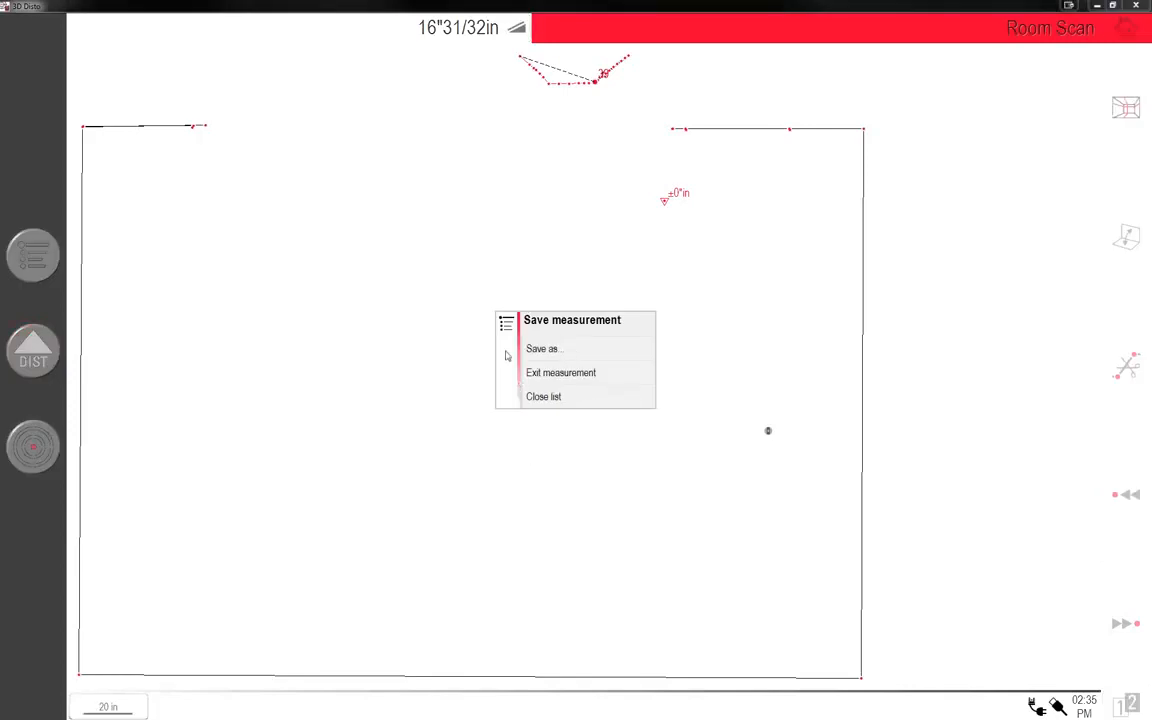
click(542, 348)
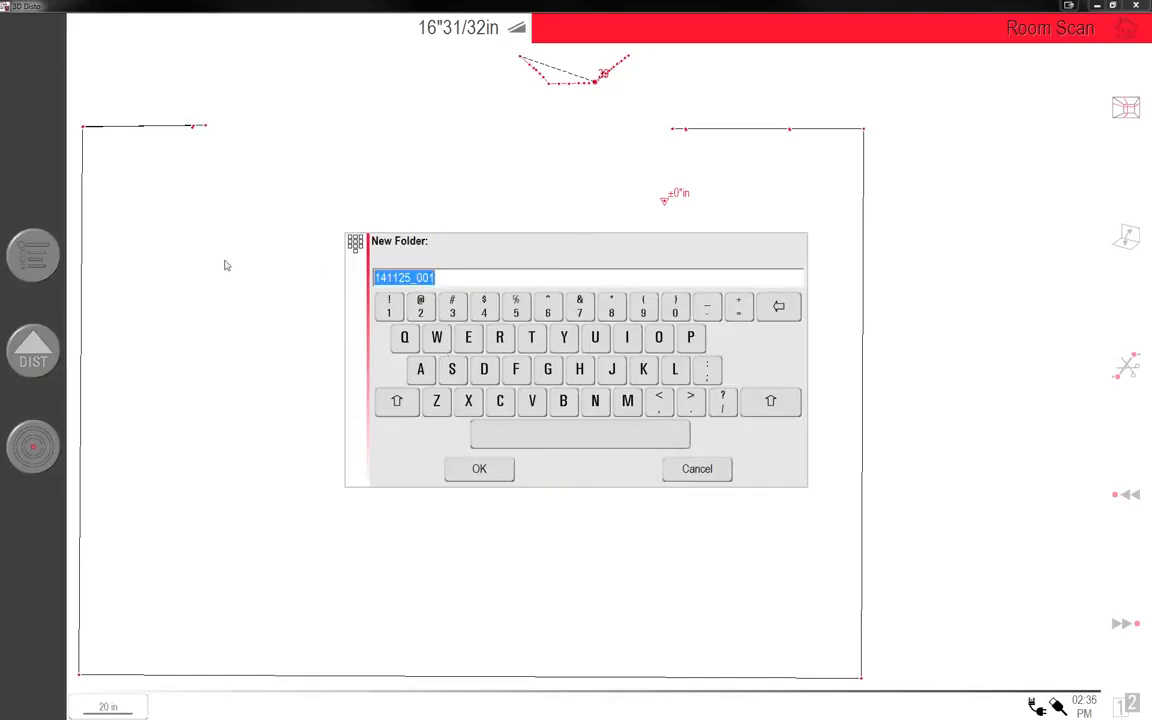
text(demo)
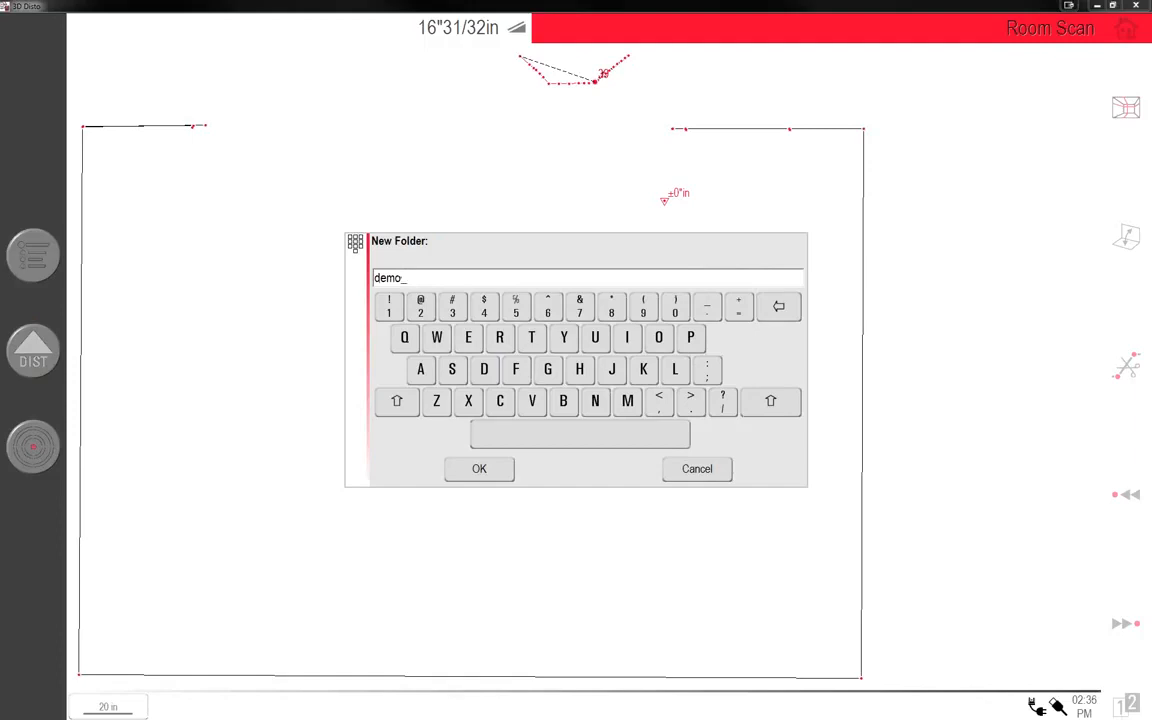
text(_v3)
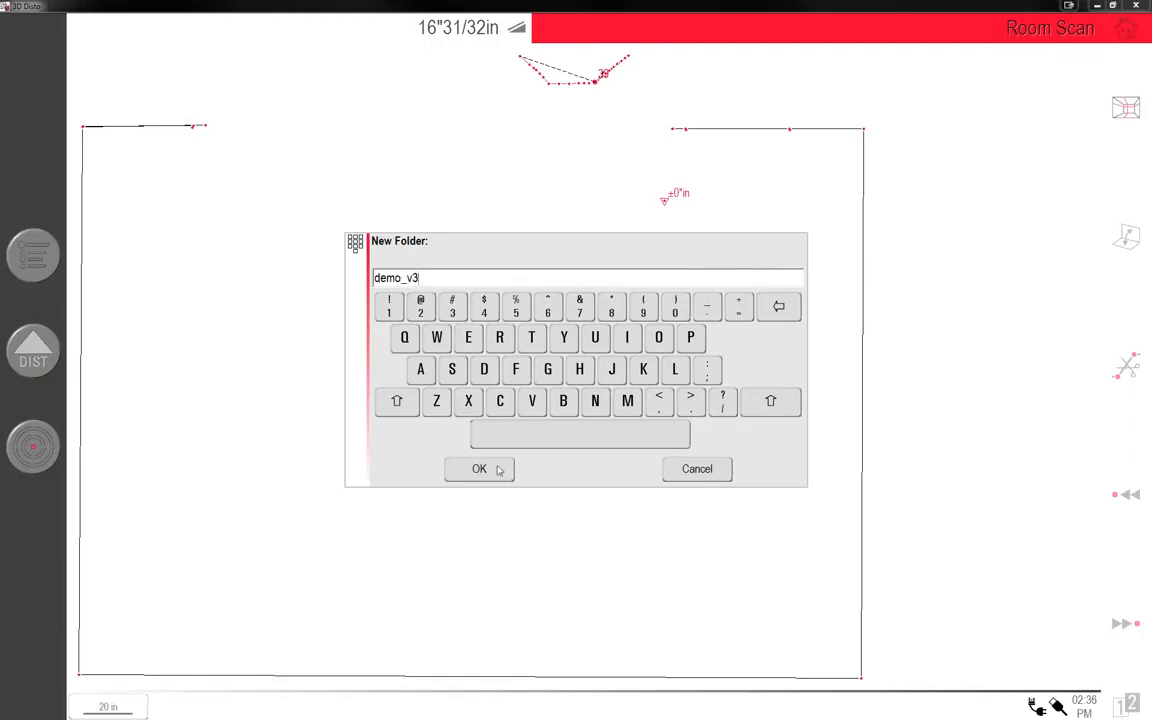
click(480, 468)
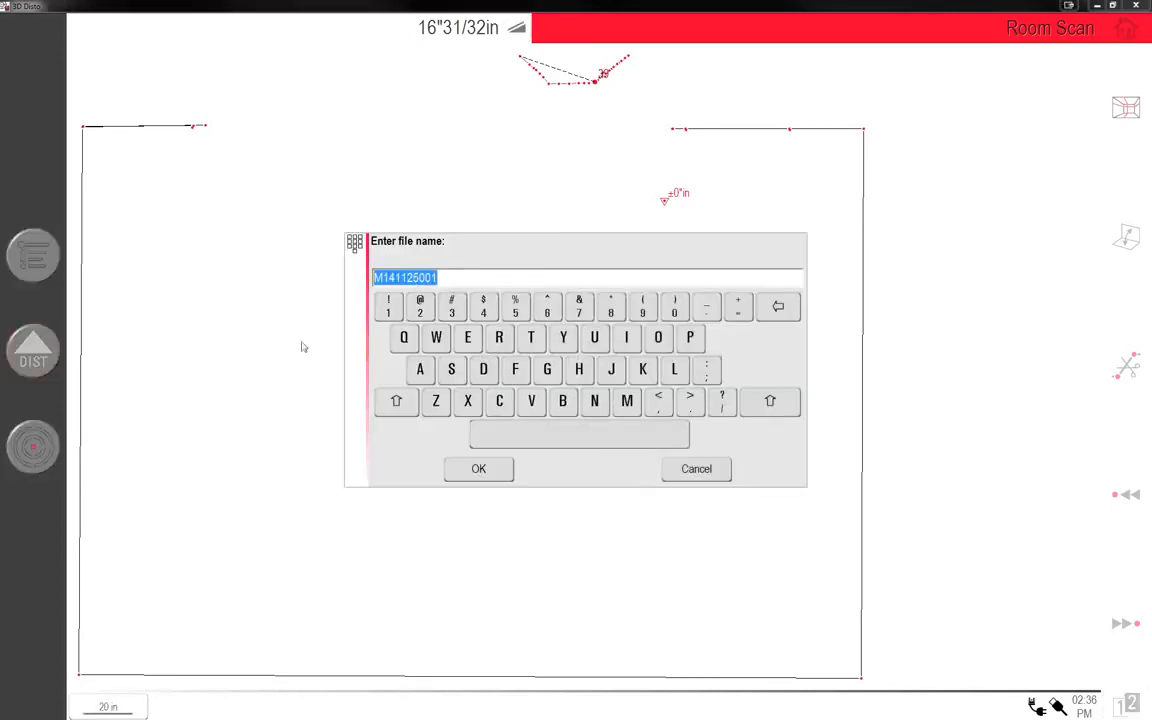
Name the scan file demo_v3 and save it
text(demo_v3)
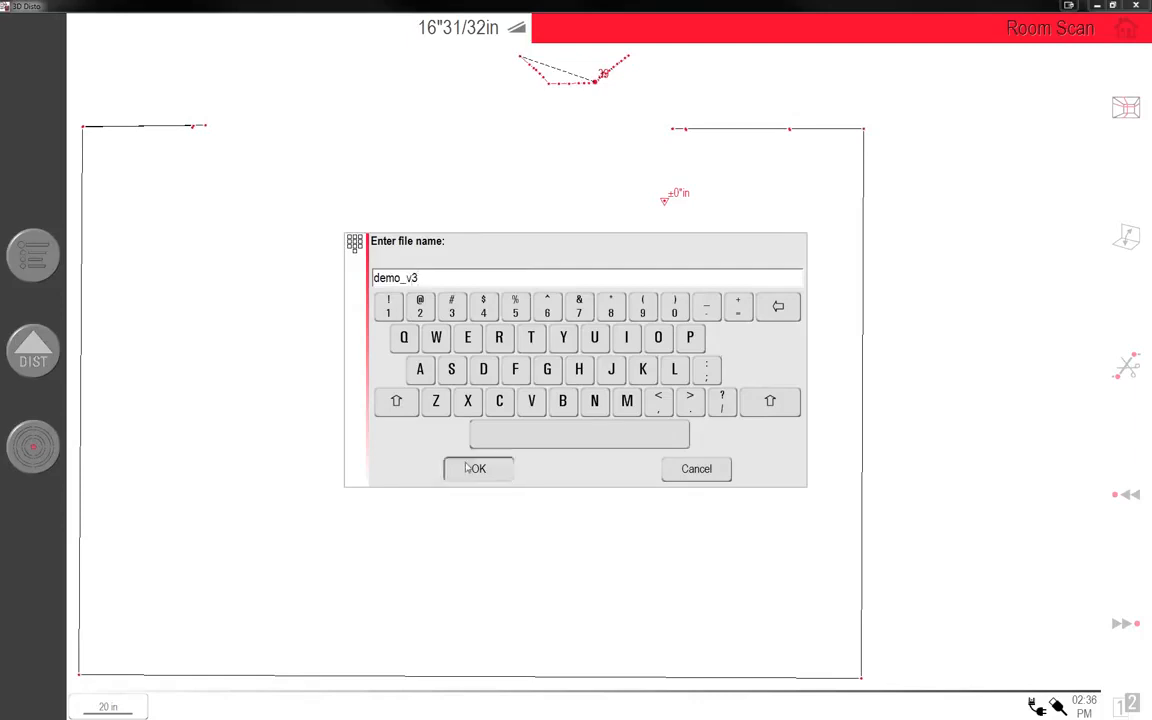
click(476, 468)
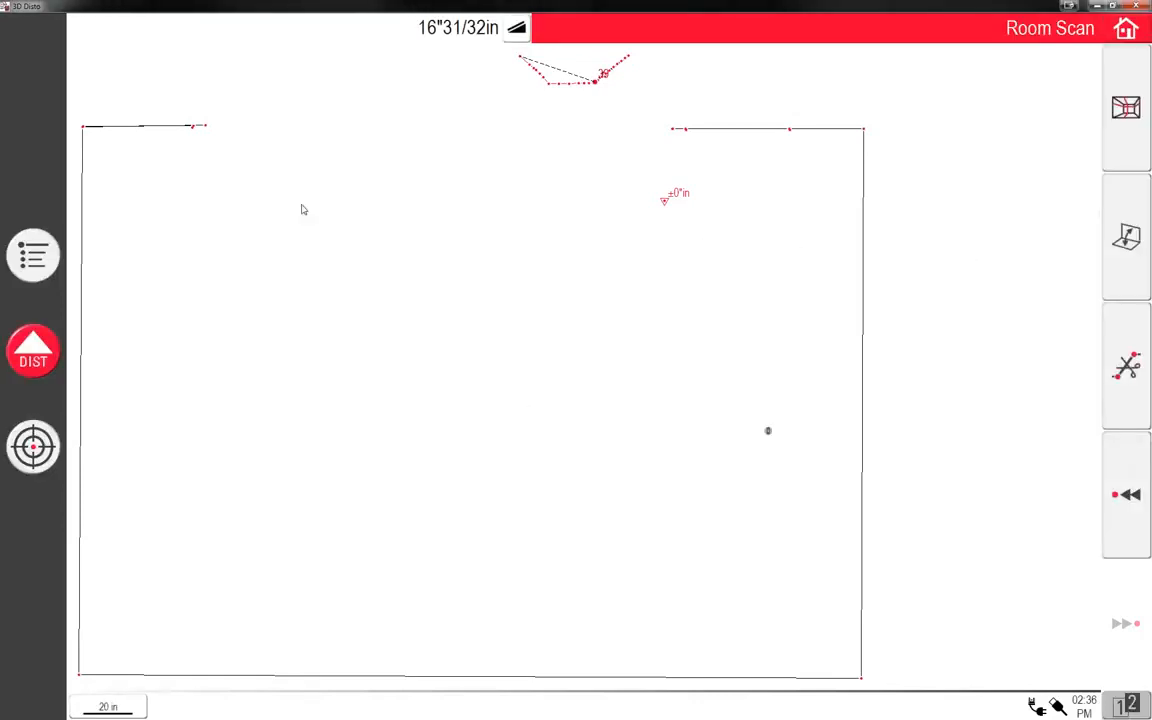
mouse_move(112, 266)
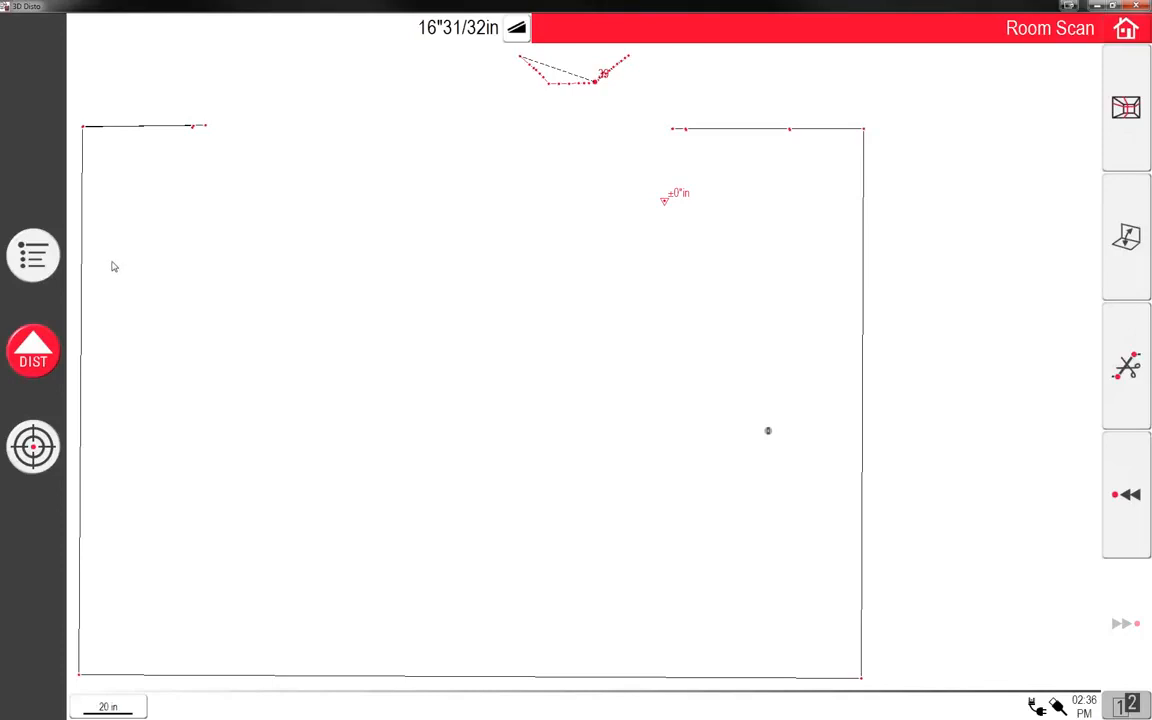
mouse_move(44, 276)
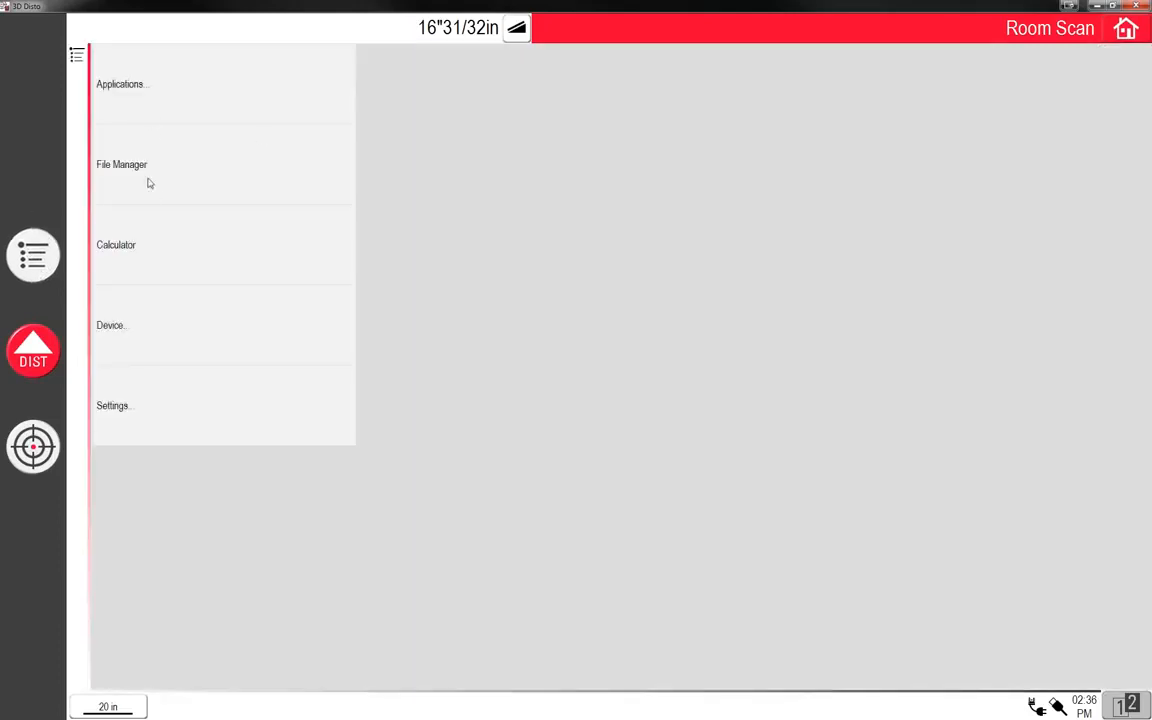
Reach the demo_v3 scan in the file manager and dismiss the 'file already open' notice
click(120, 164)
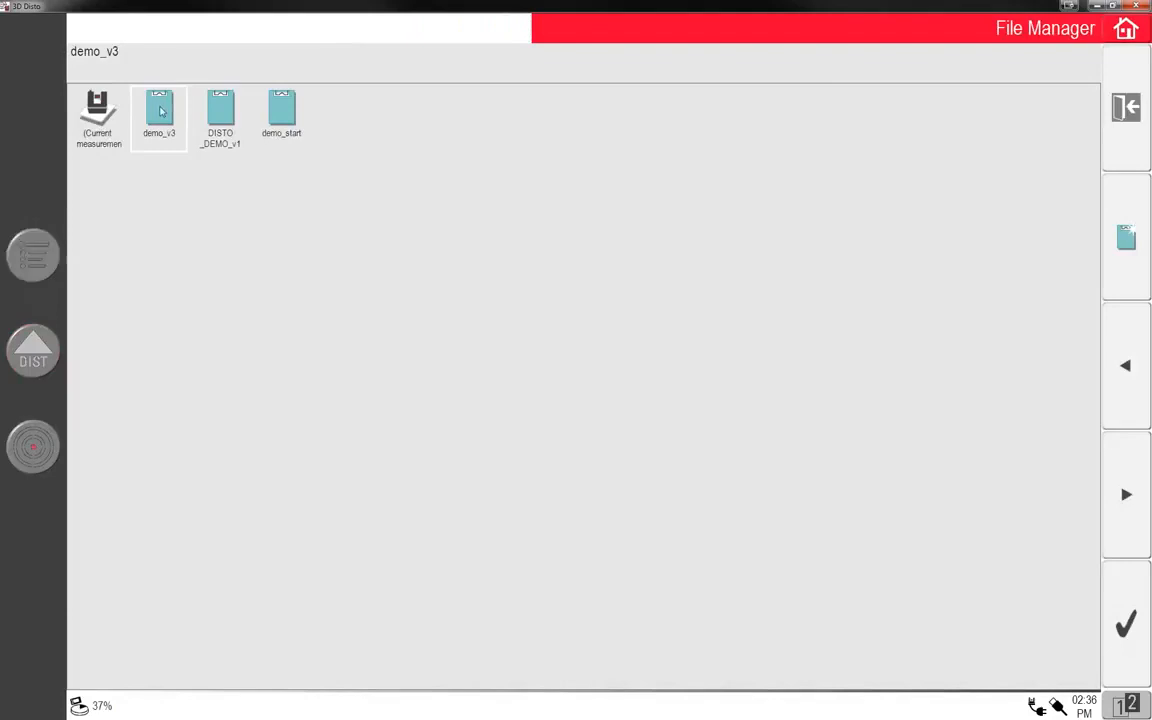
double_click(160, 110)
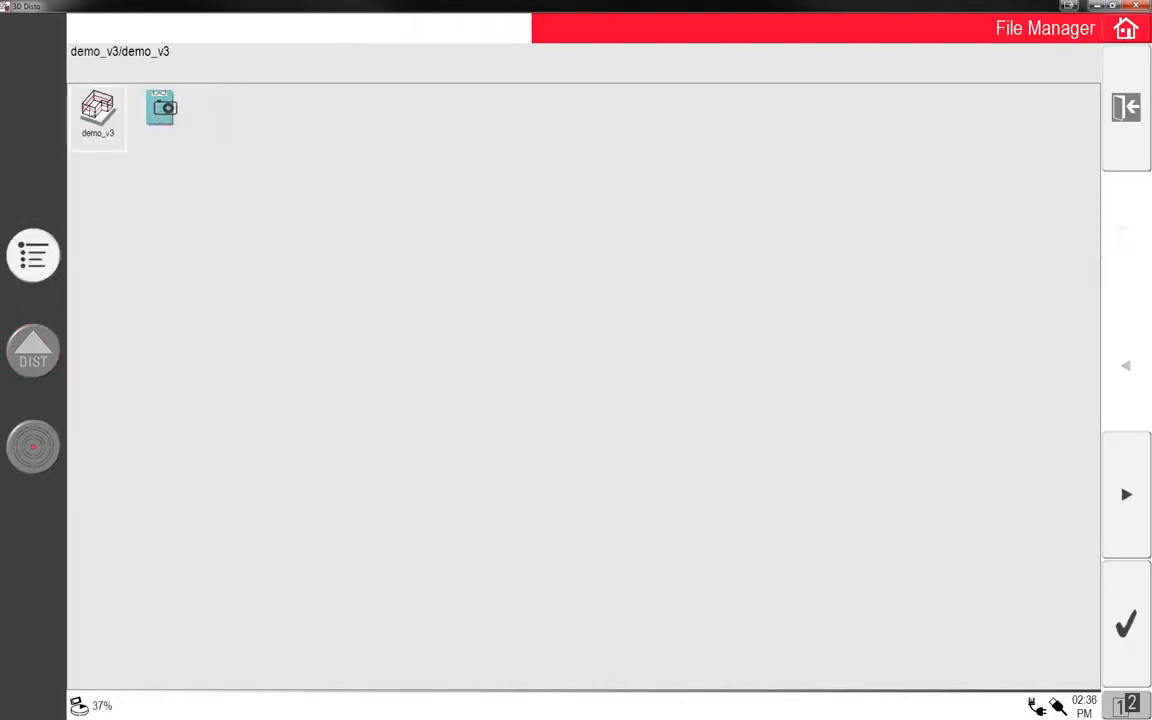
double_click(98, 114)
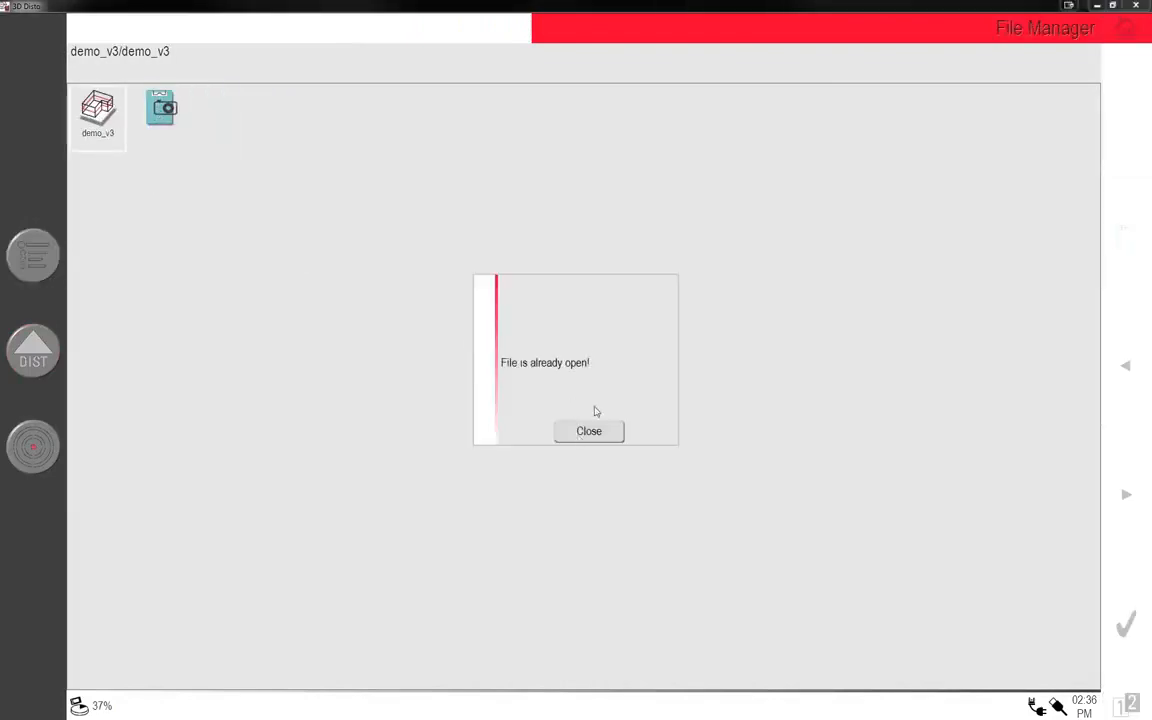
click(588, 432)
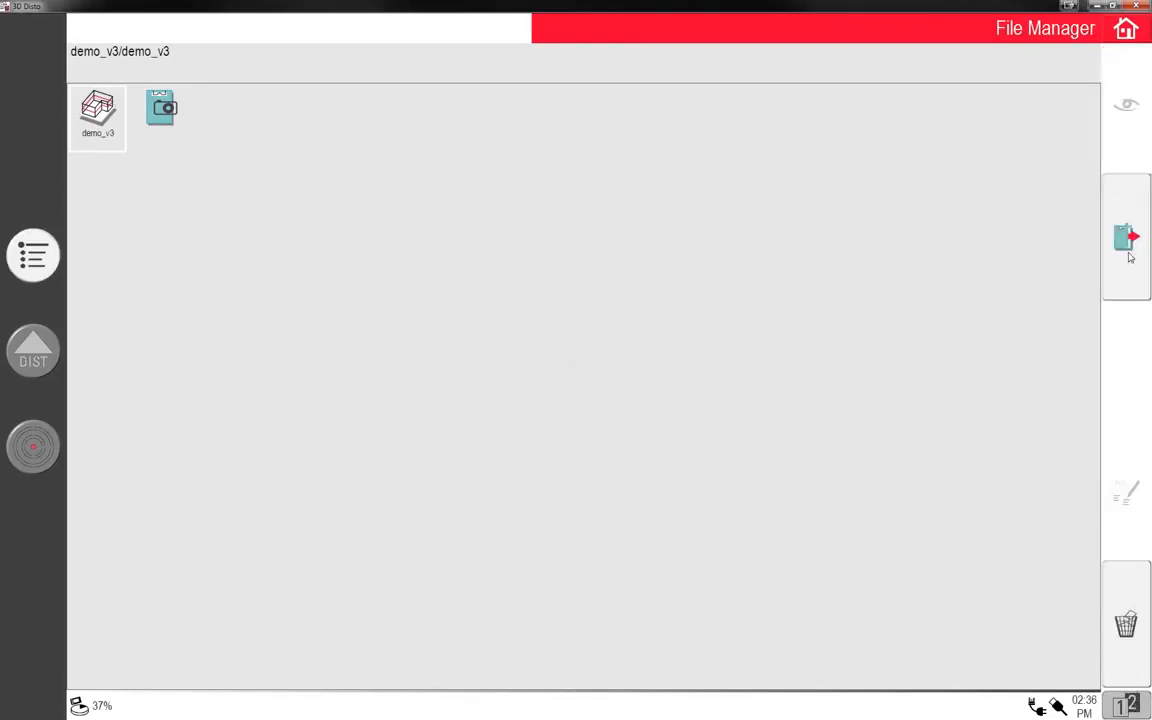
Export the demo_v3 scan, acknowledge success, and dismiss the already-open notice again
click(1126, 236)
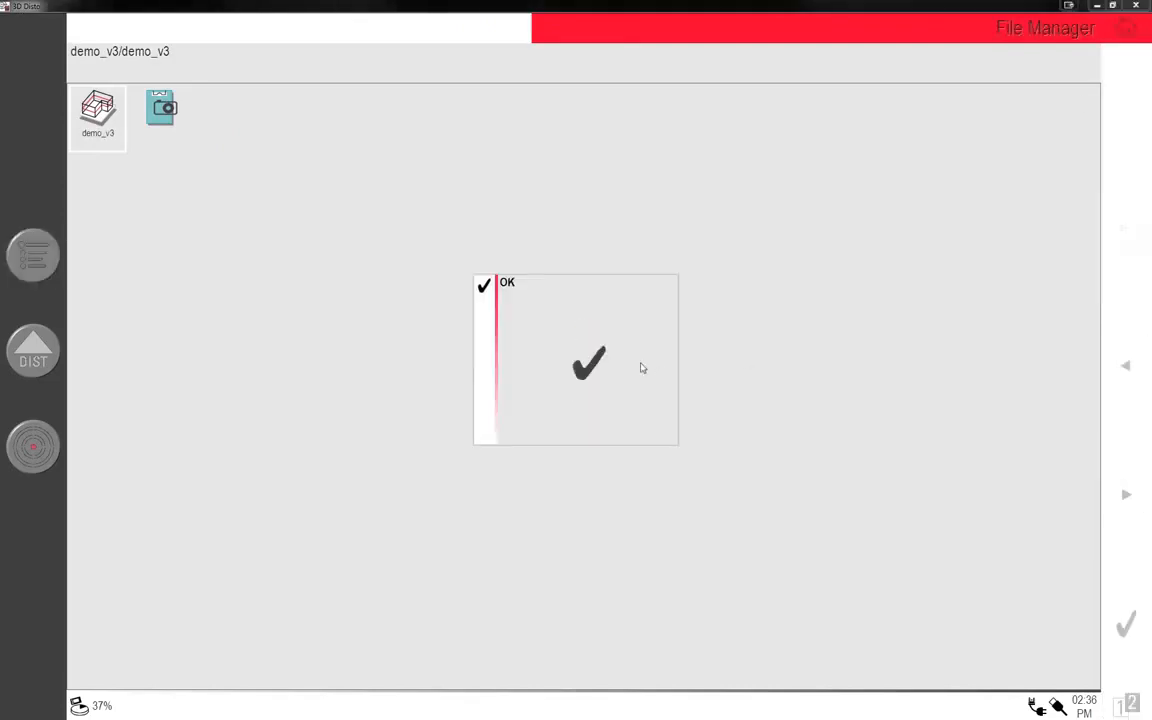
click(588, 364)
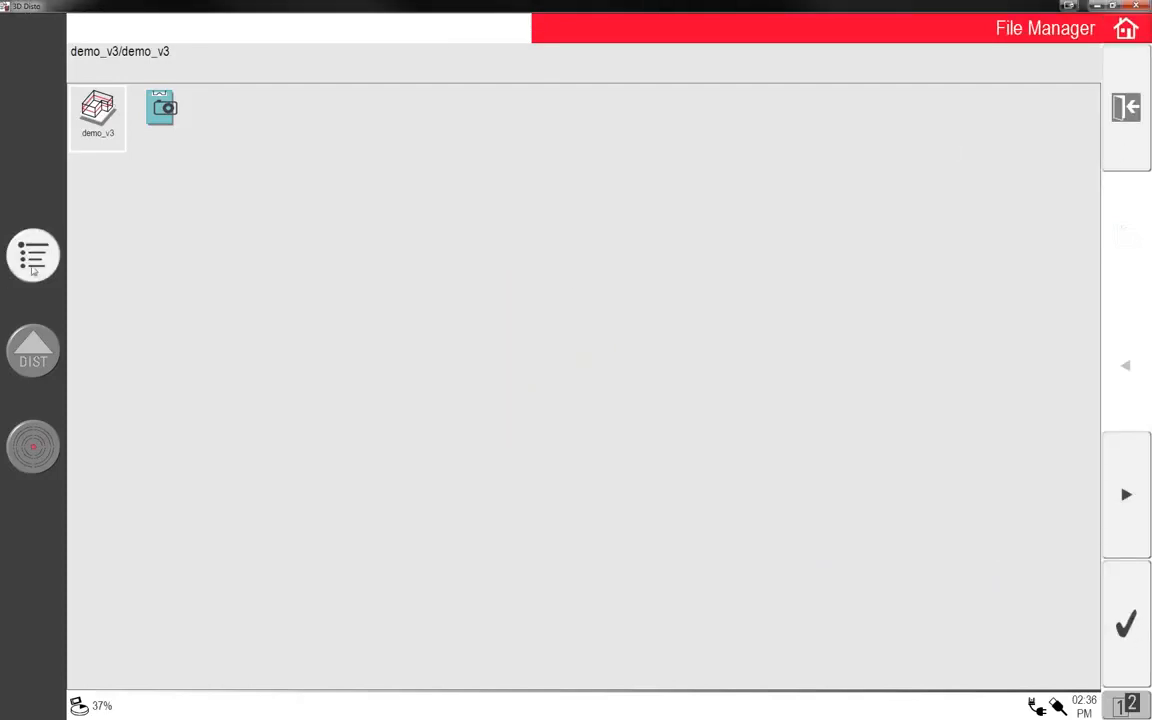
double_click(96, 108)
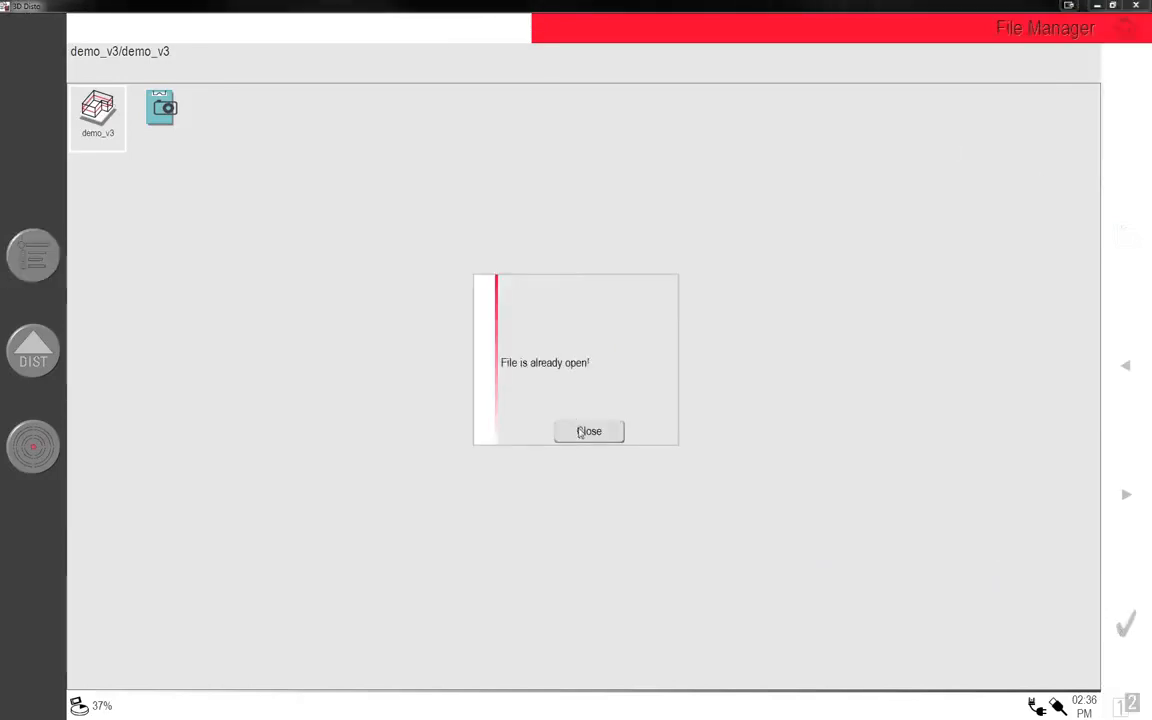
click(588, 432)
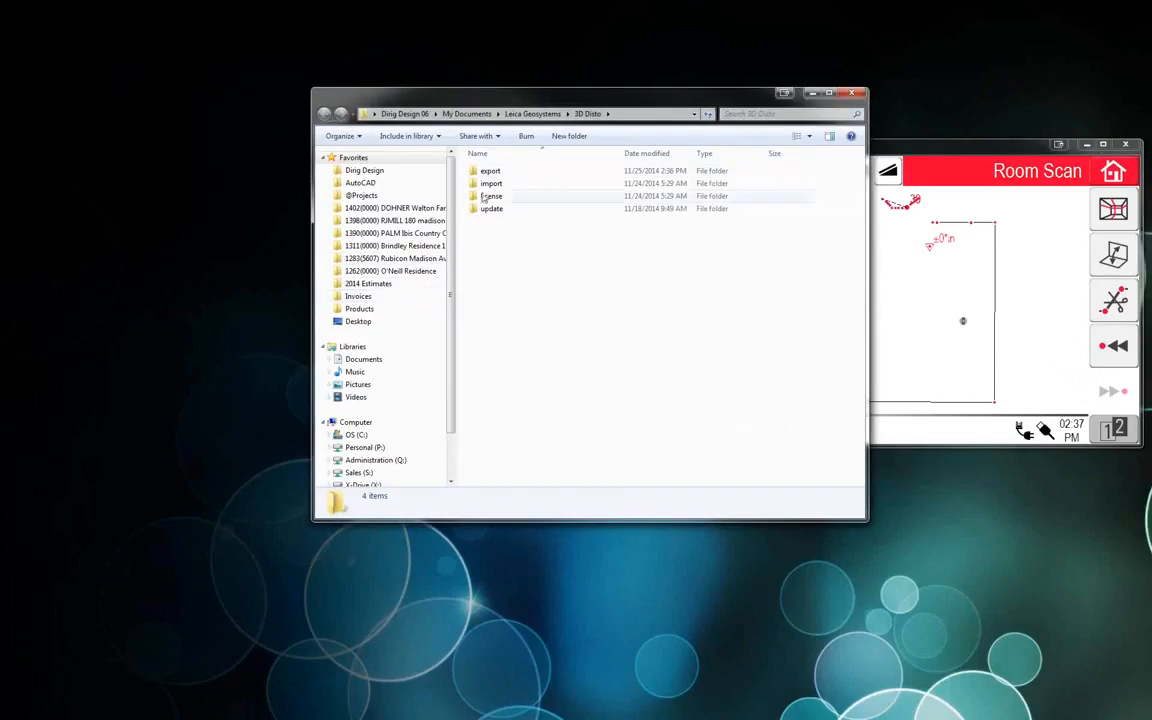
Browse into the export folder and then the demo_v3 export folder
double_click(490, 170)
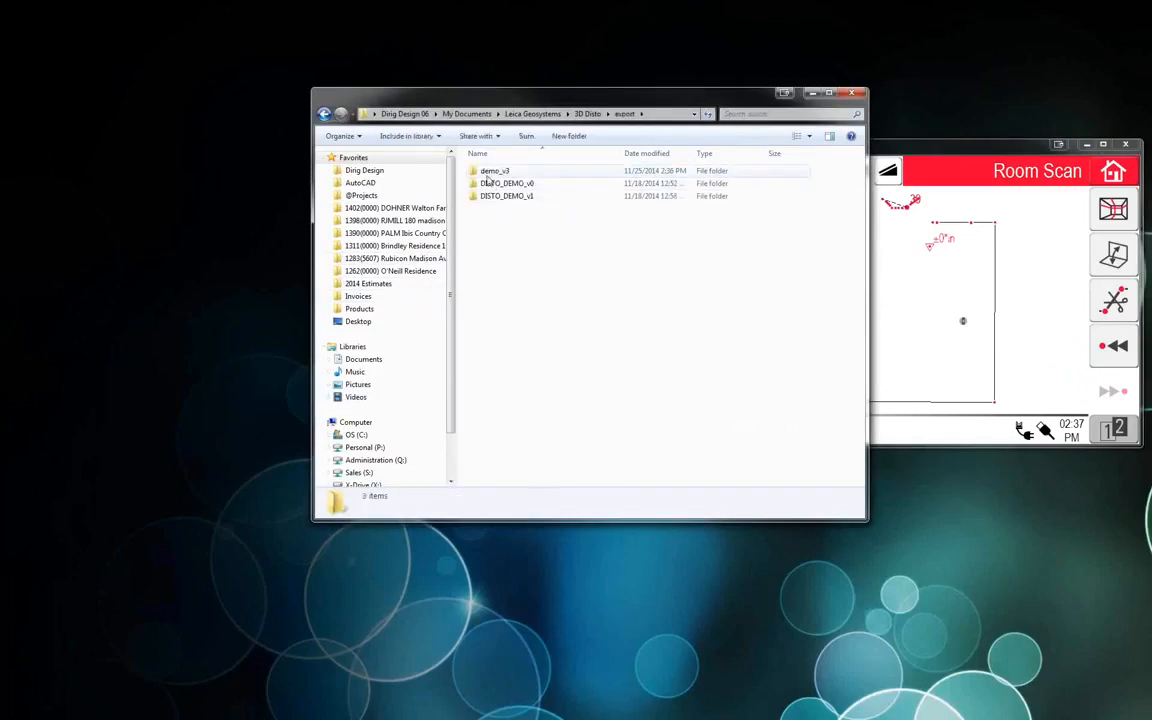
double_click(496, 170)
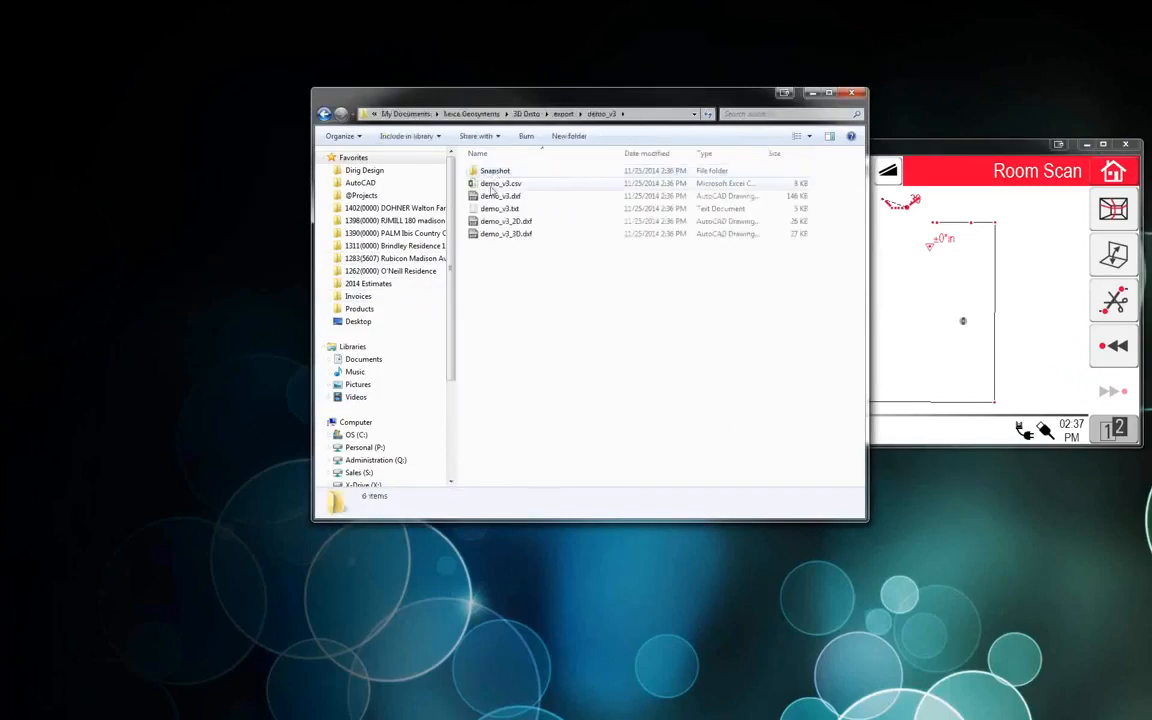
click(504, 286)
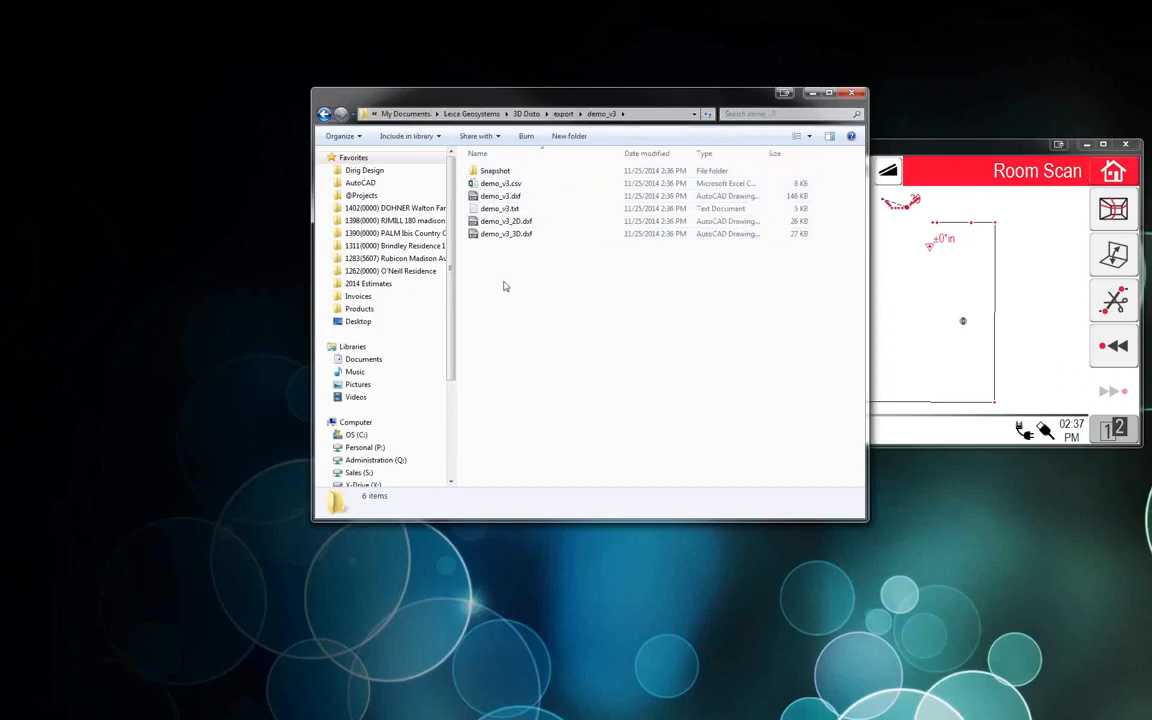
Enter the Snapshot folder and view the snapshot photo
click(496, 170)
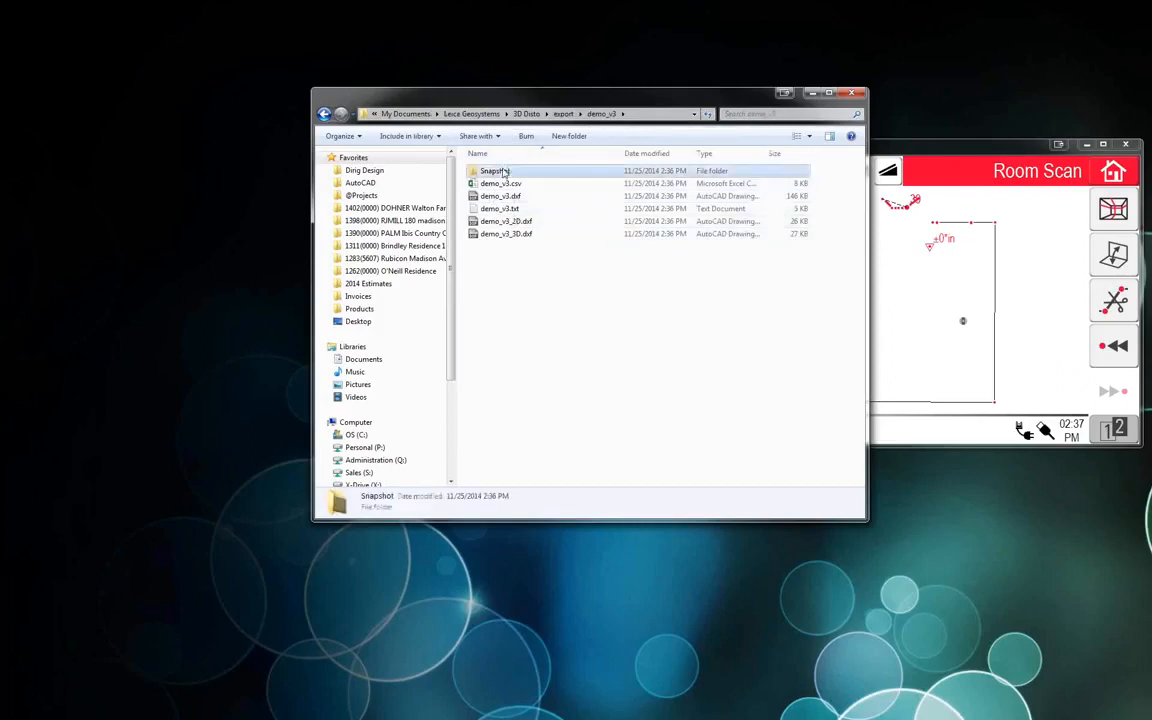
double_click(492, 170)
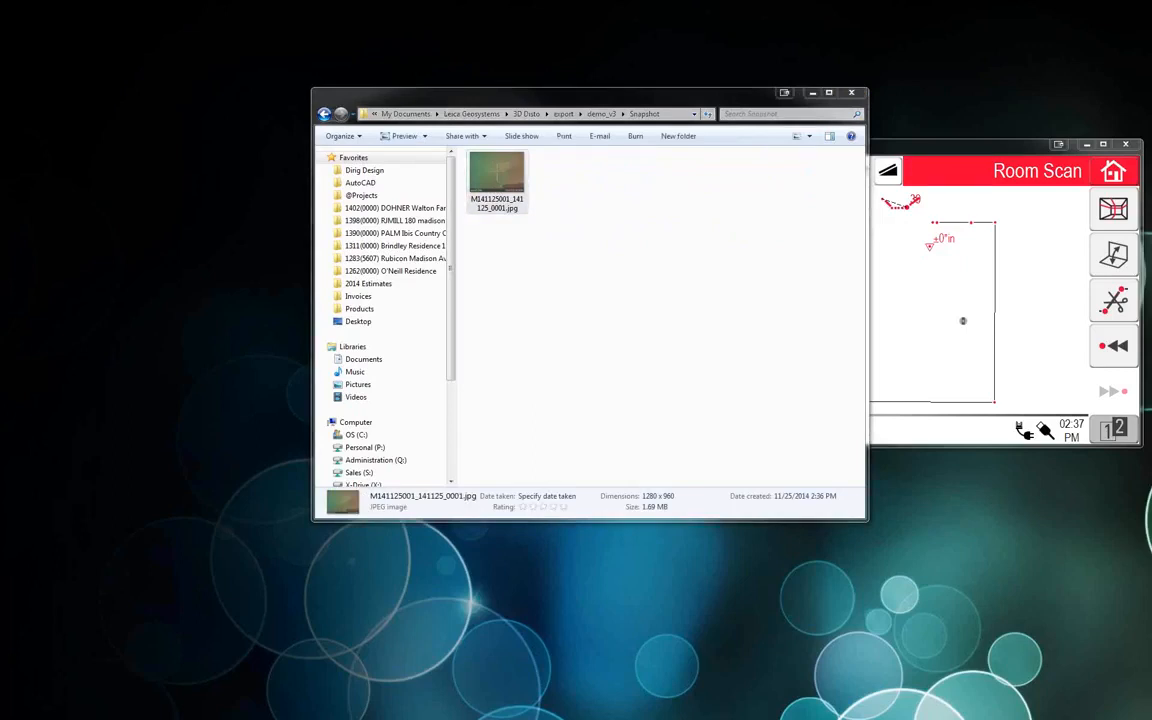
double_click(496, 176)
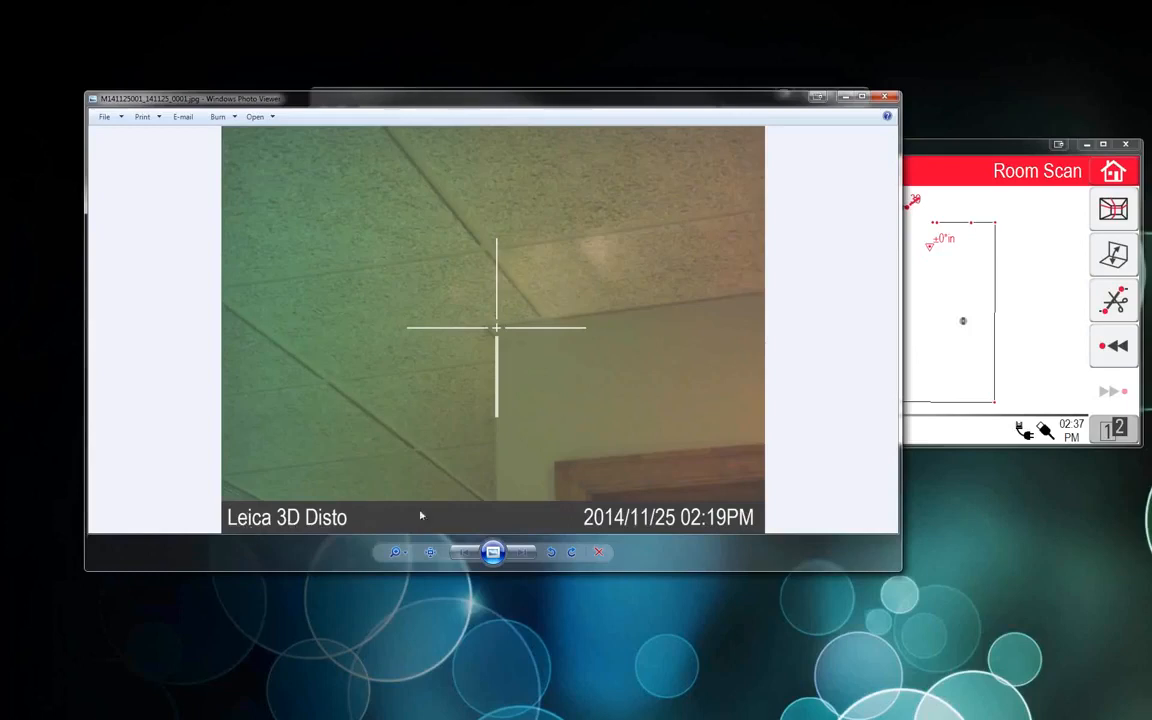
mouse_move(460, 500)
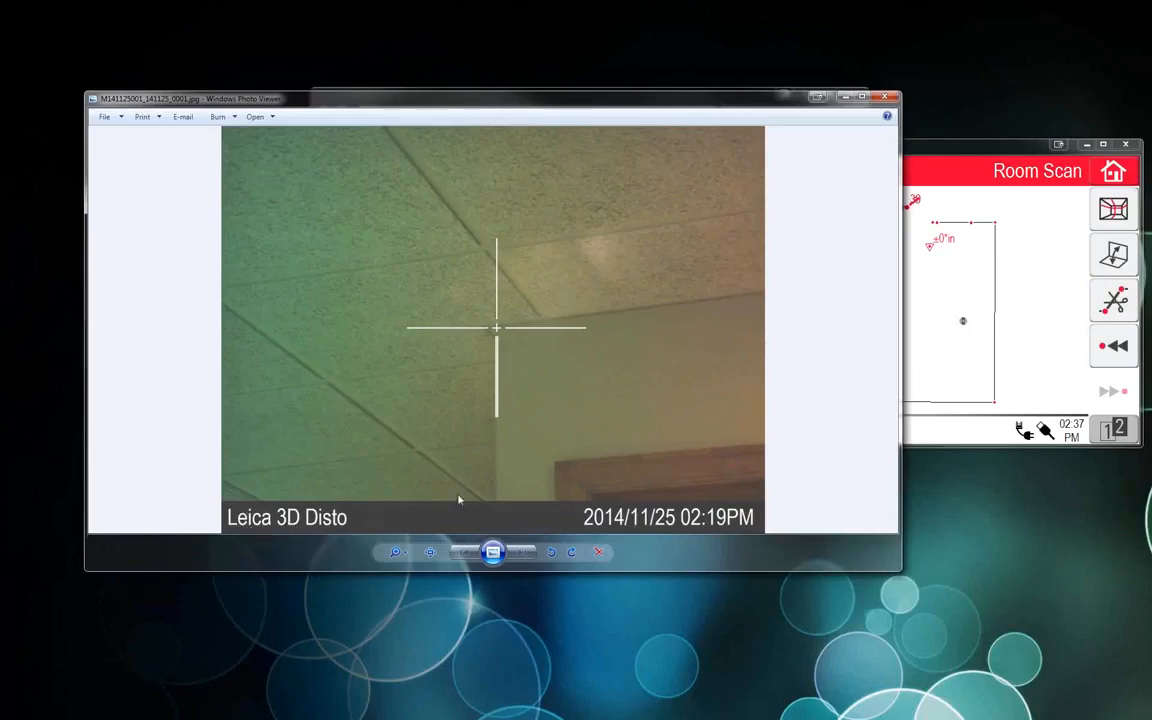
mouse_move(530, 330)
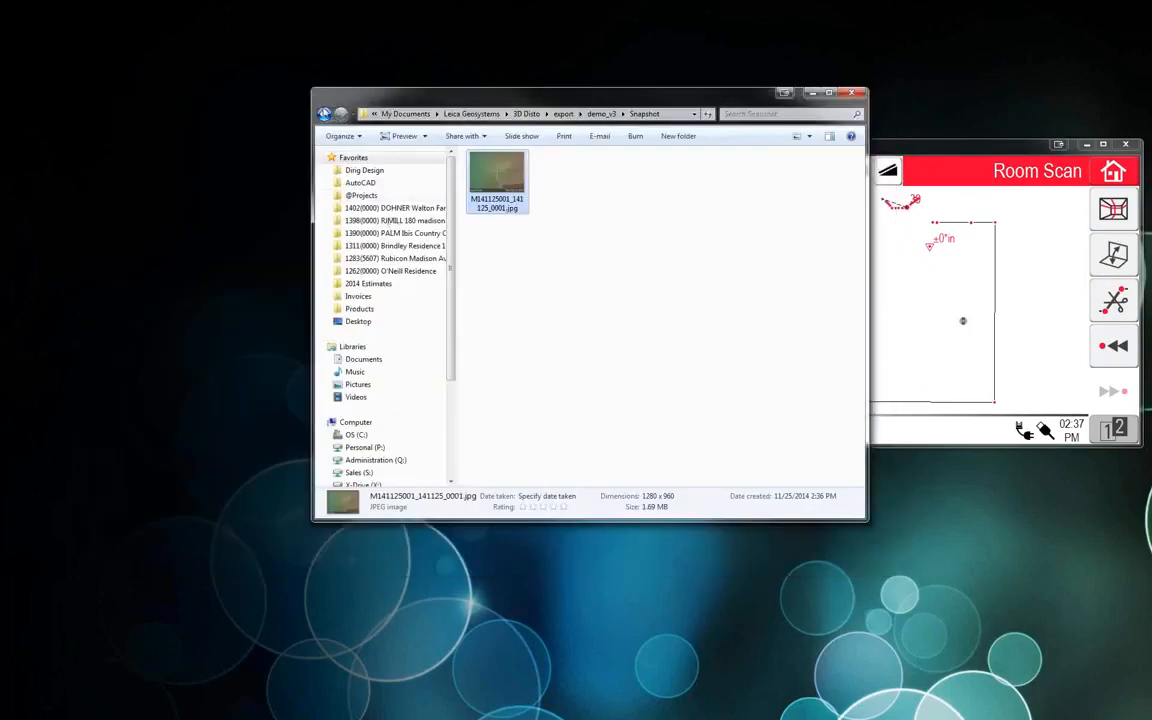
Return to the demo_v3 export folder and view the demo_v3.csv file
click(600, 112)
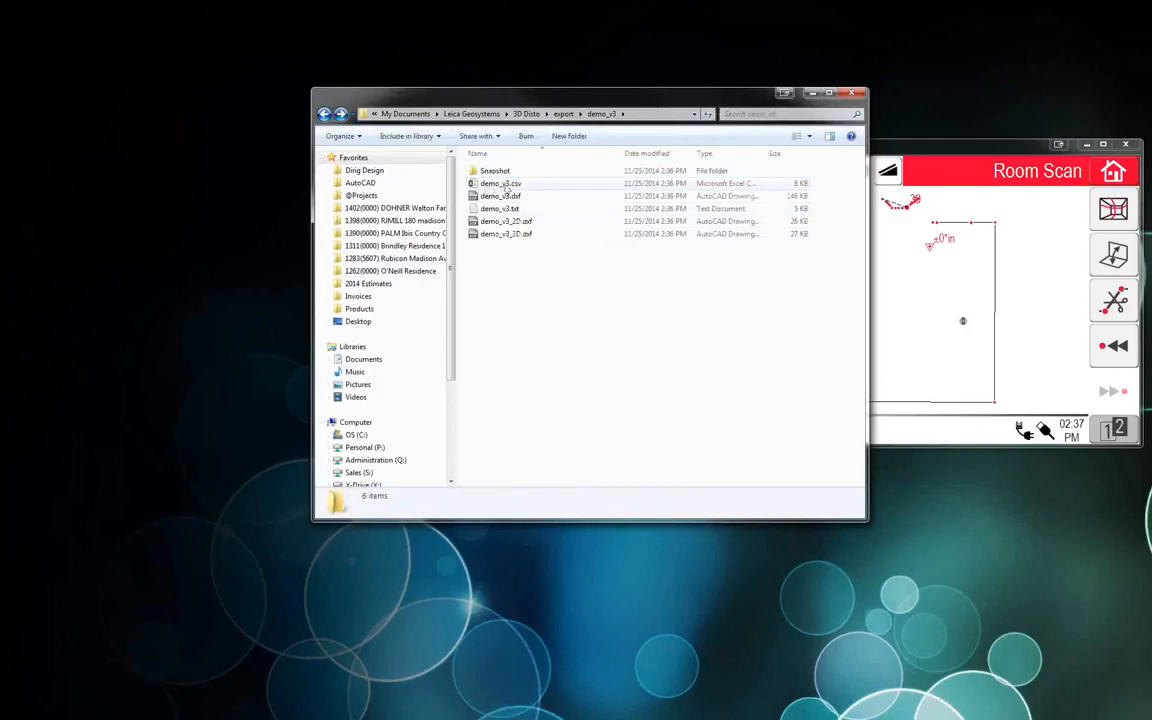
click(500, 184)
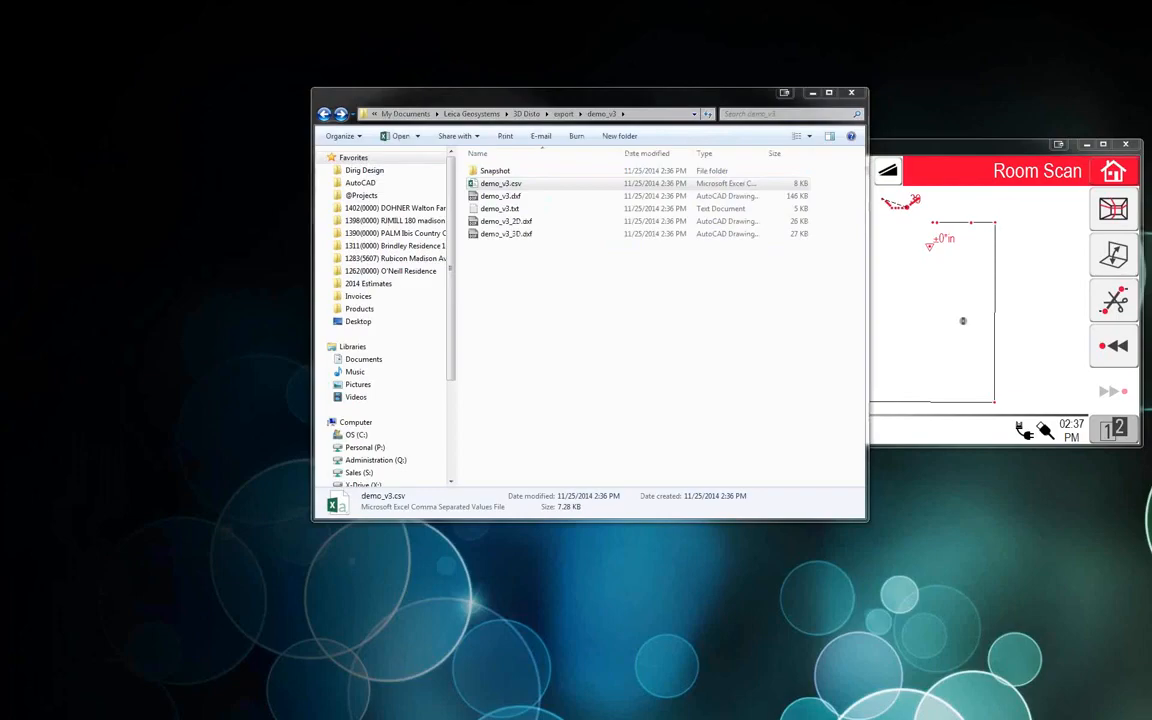
double_click(500, 184)
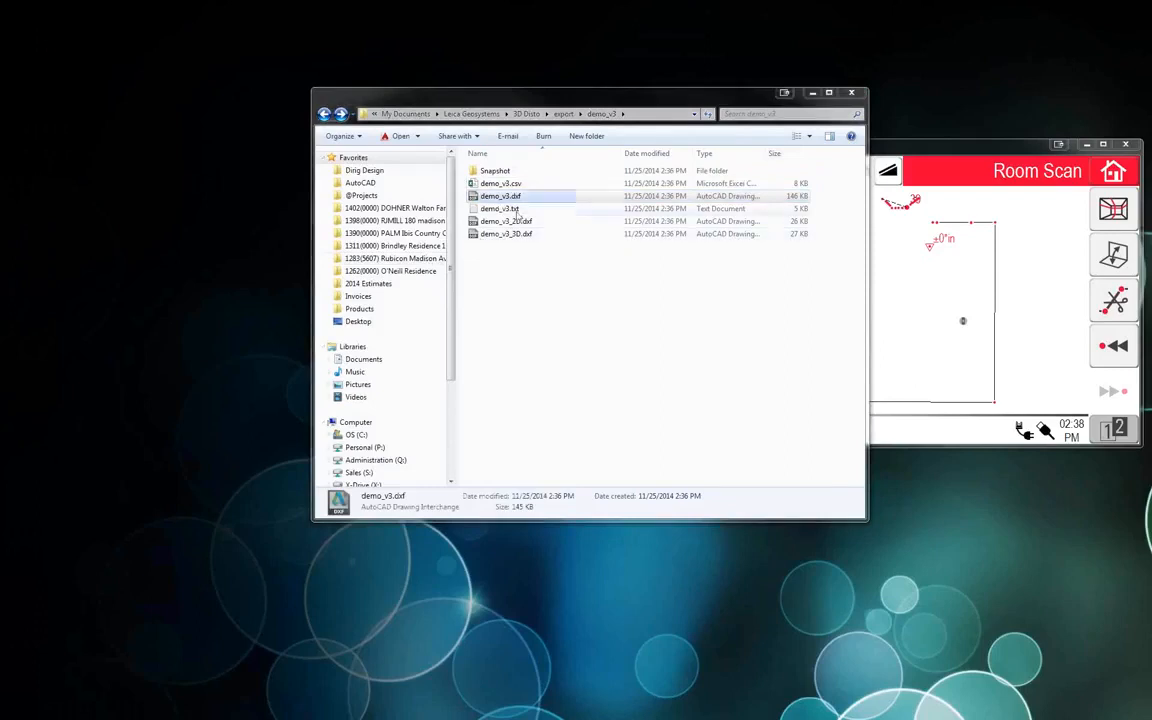
Load the demo_v3_2D.dxf floor plan into AutoCAD
click(508, 220)
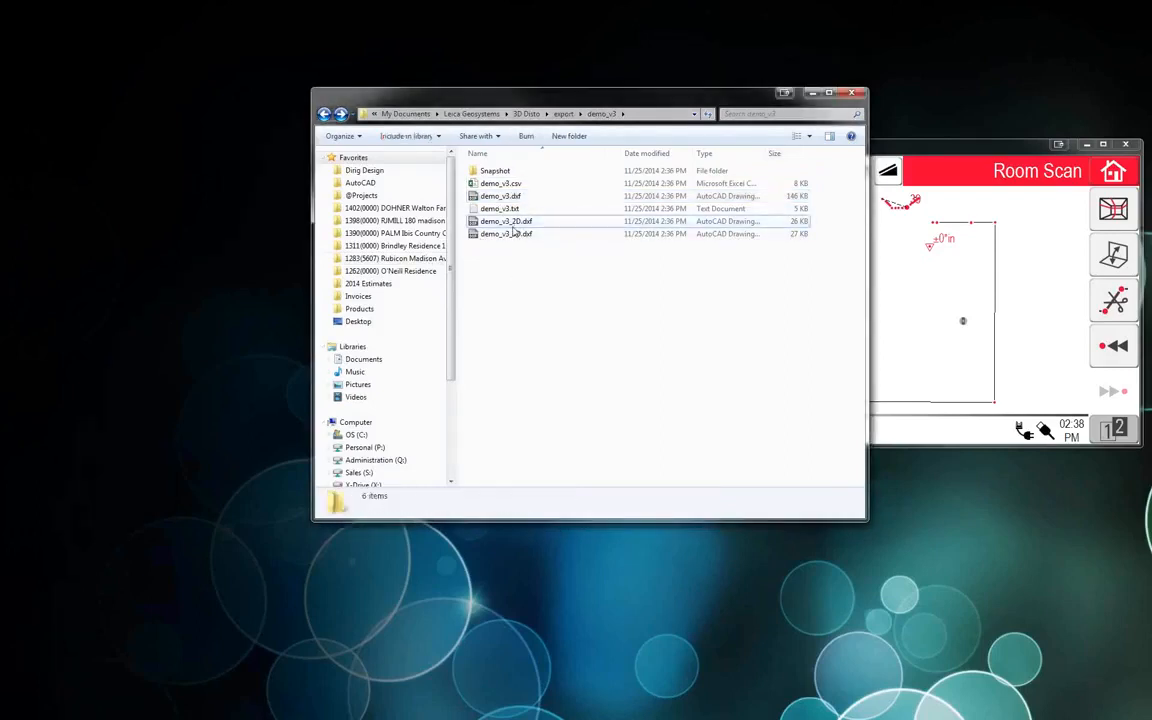
click(504, 234)
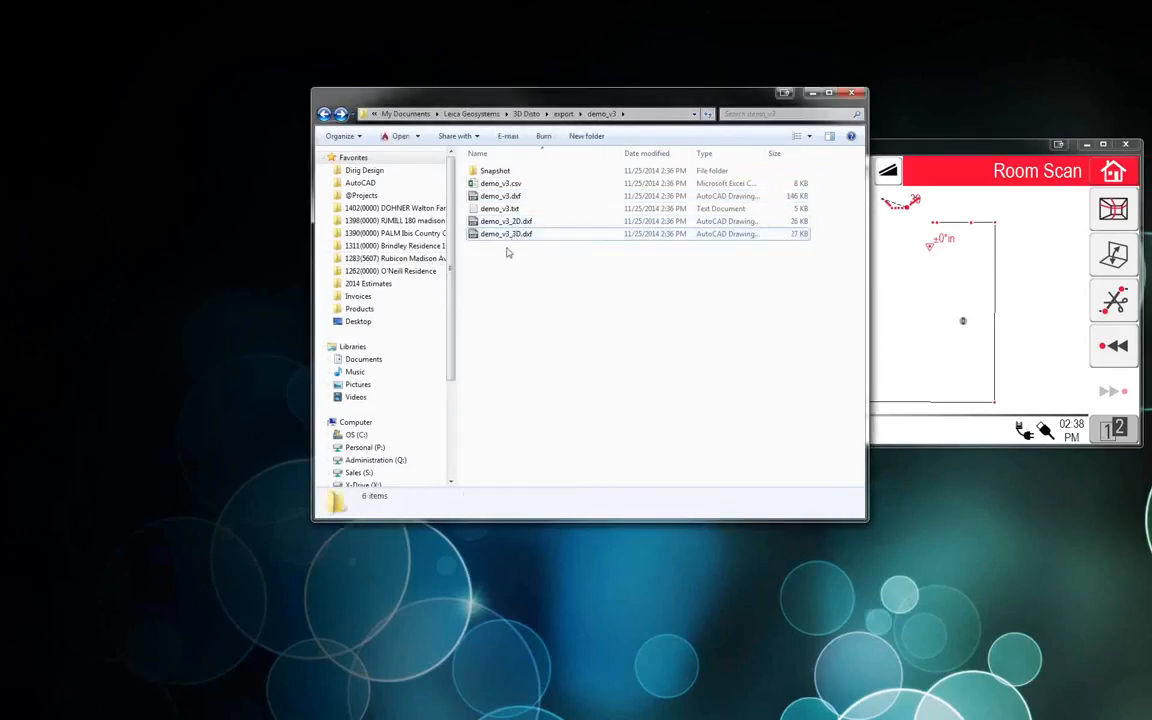
click(506, 220)
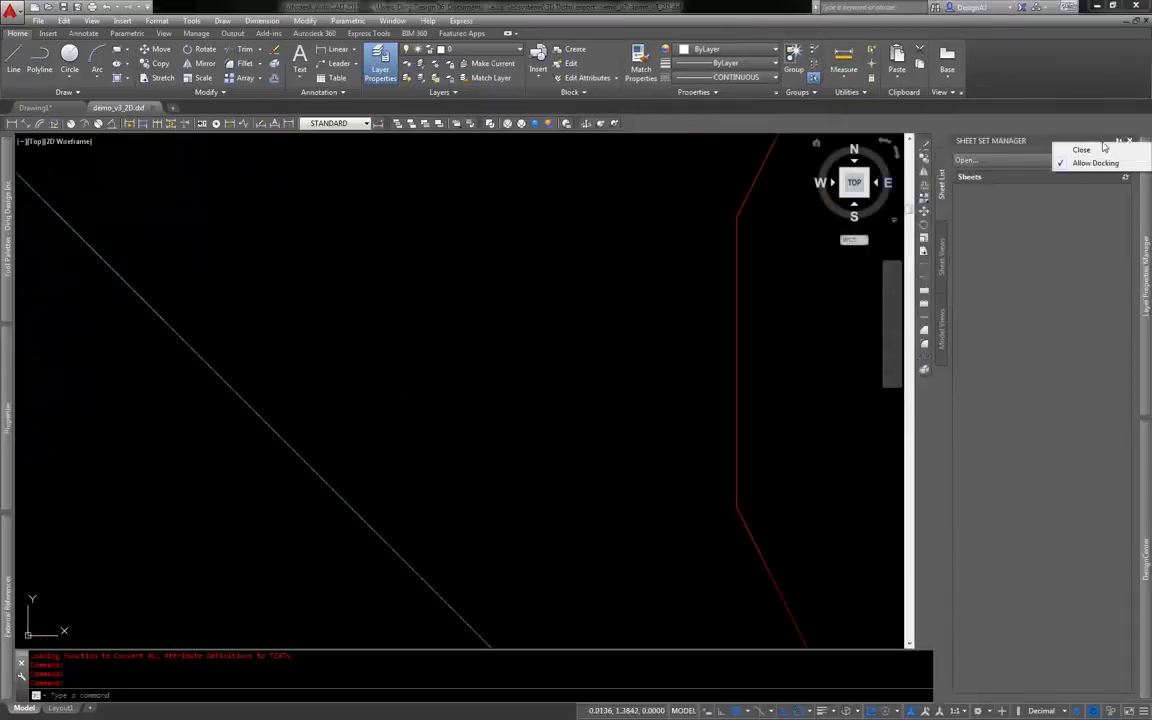
Close the Sheet Set Manager panel to clear the view of the floor plan
click(1080, 148)
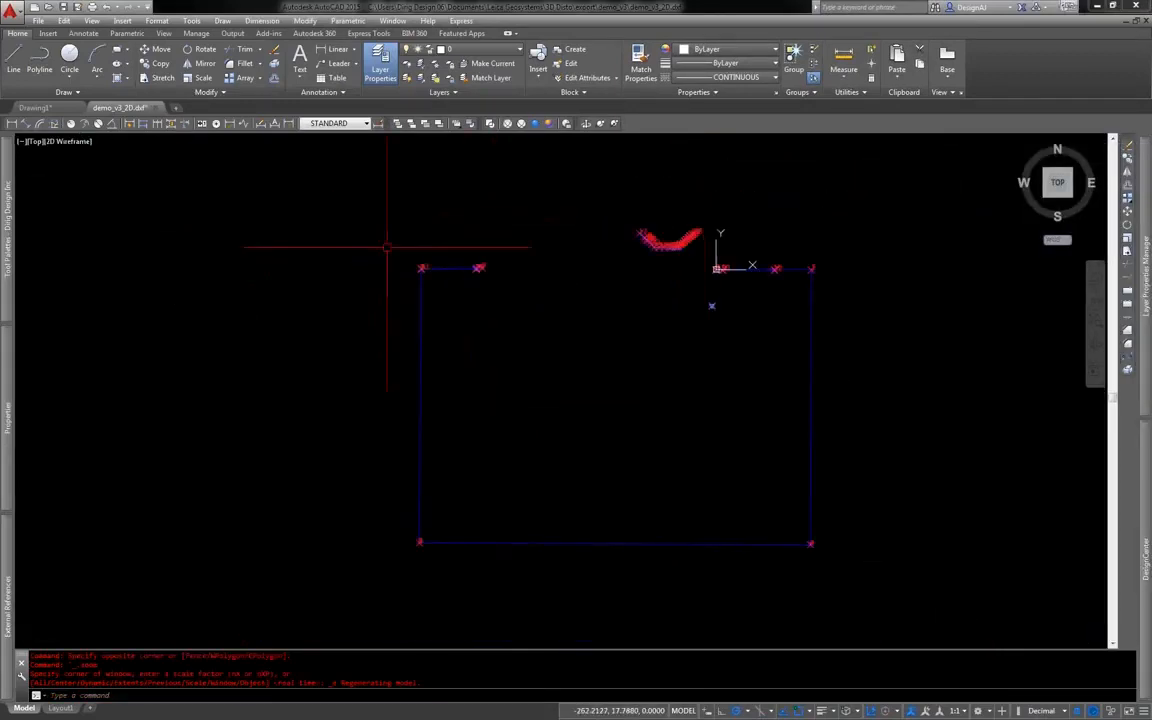
mouse_move(780, 300)
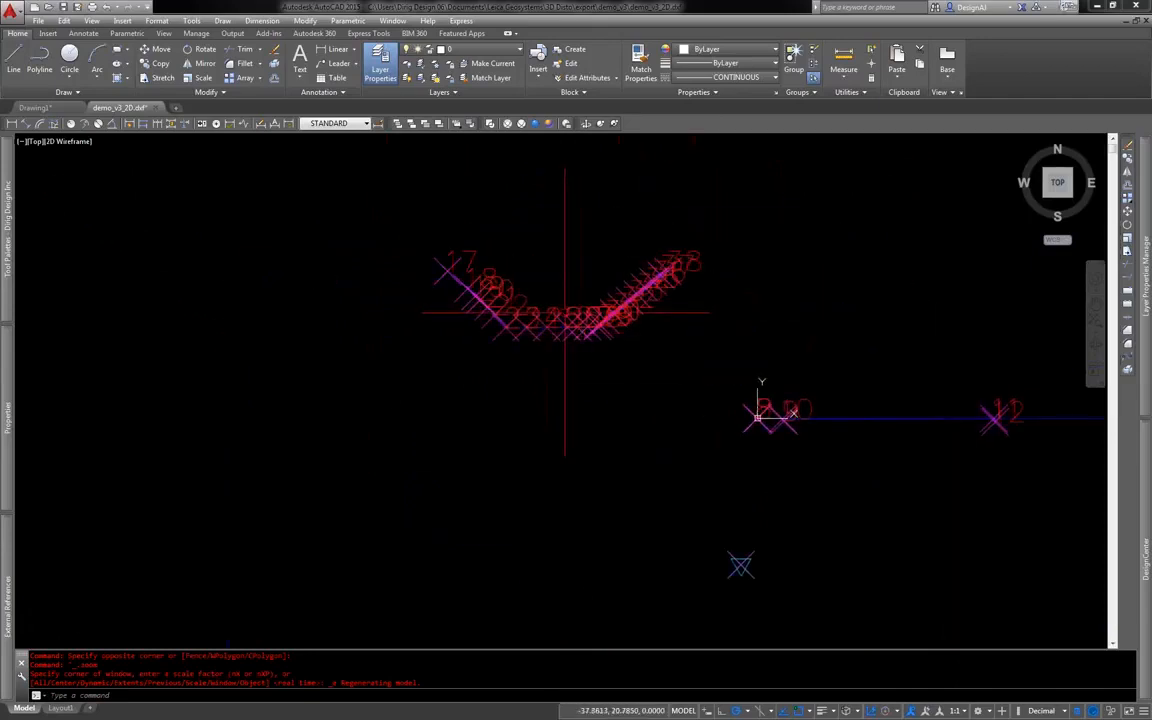
mouse_move(600, 344)
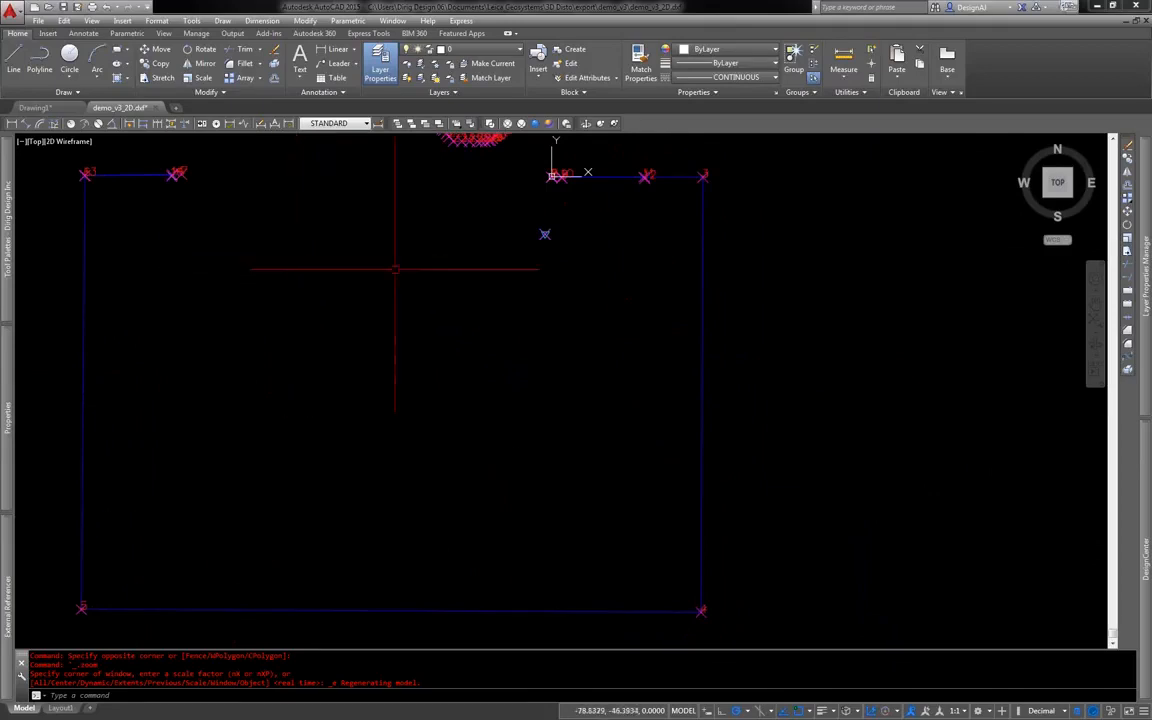
mouse_move(1076, 310)
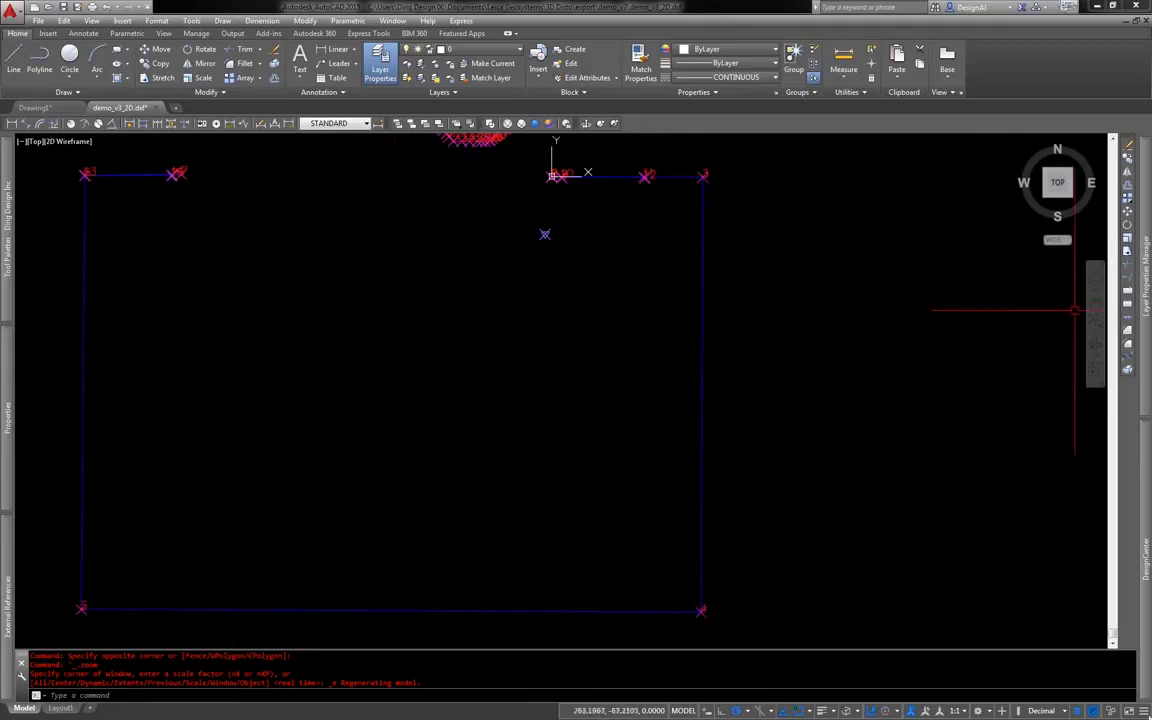